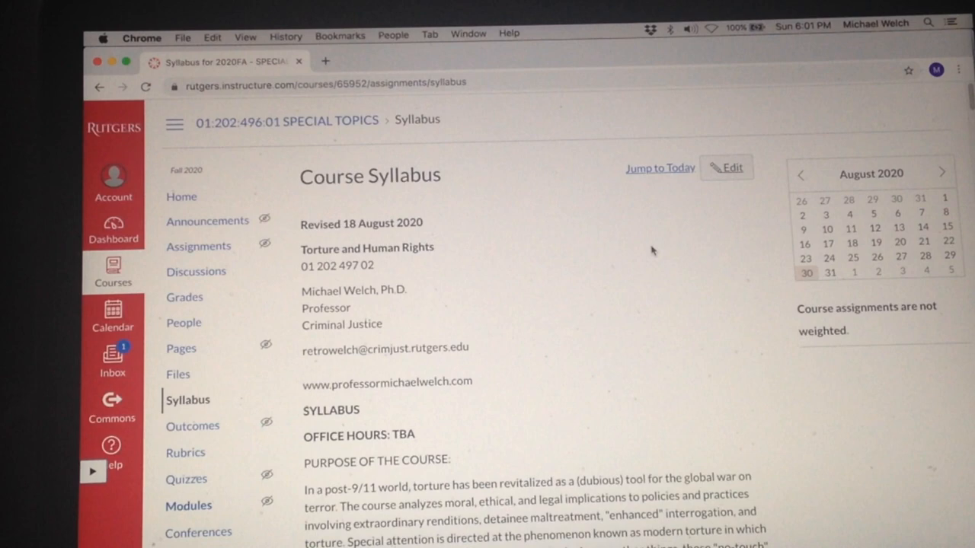
{"action": "mouse_move", "coordinate": [601, 297]}
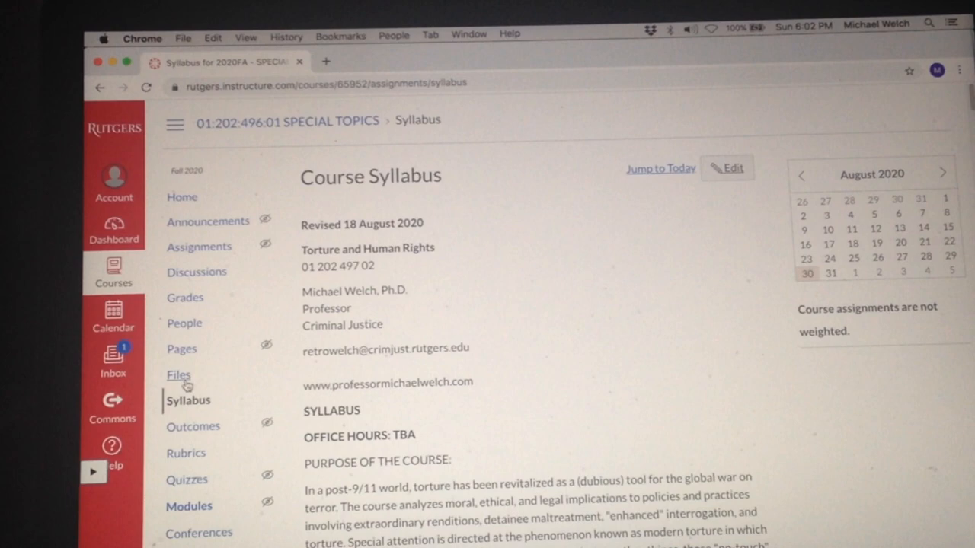
Step: Scroll through the course material, then enter professormichaelwelch.com past its welcome splash
{"action": "left_click", "coordinate": [178, 374]}
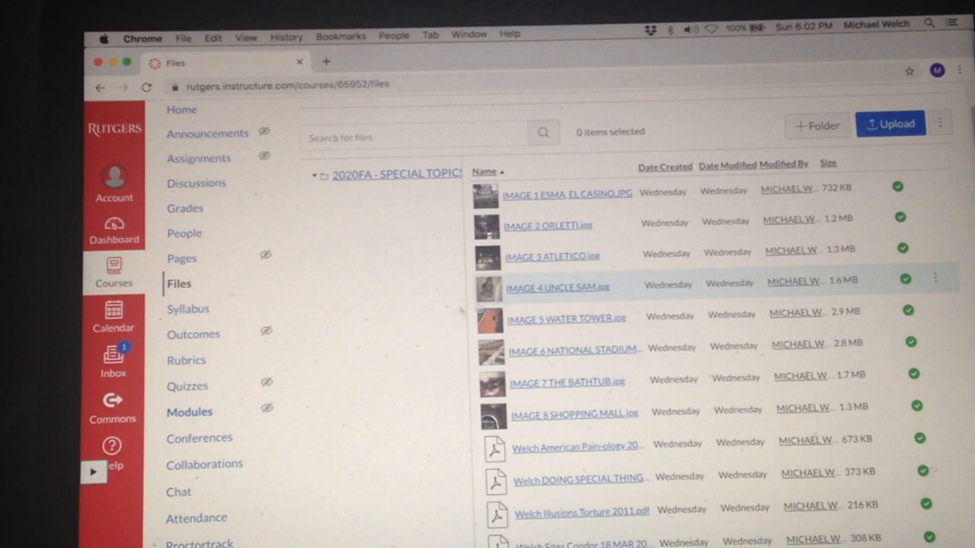
{"action": "scroll", "scroll_direction": "down", "scroll_amount": 3}
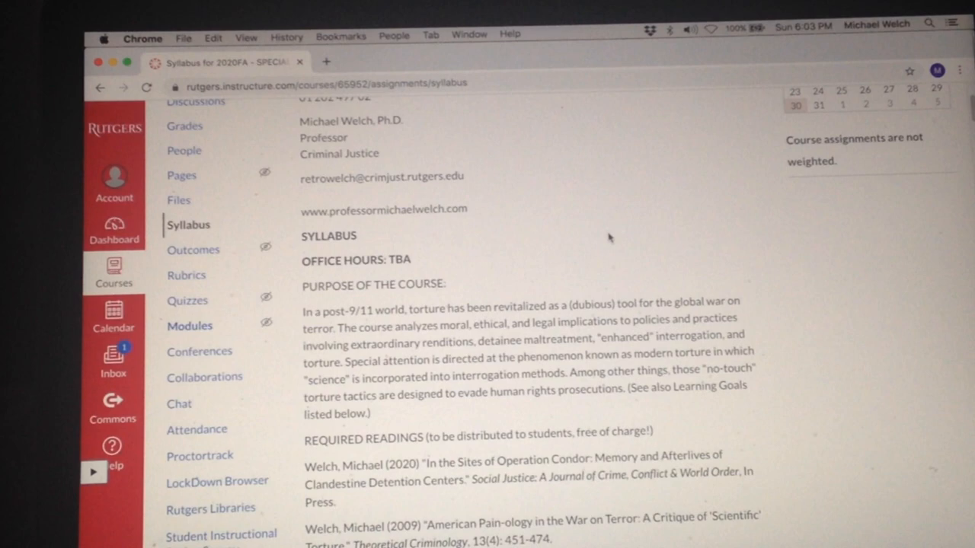
{"action": "scroll", "scroll_direction": "down", "scroll_amount": 3}
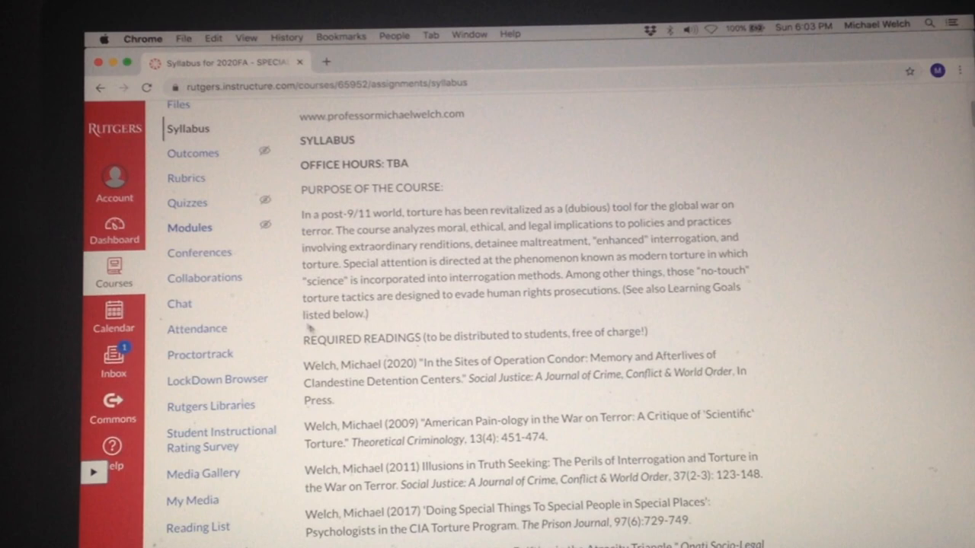
{"action": "scroll", "scroll_direction": "down", "scroll_amount": 3}
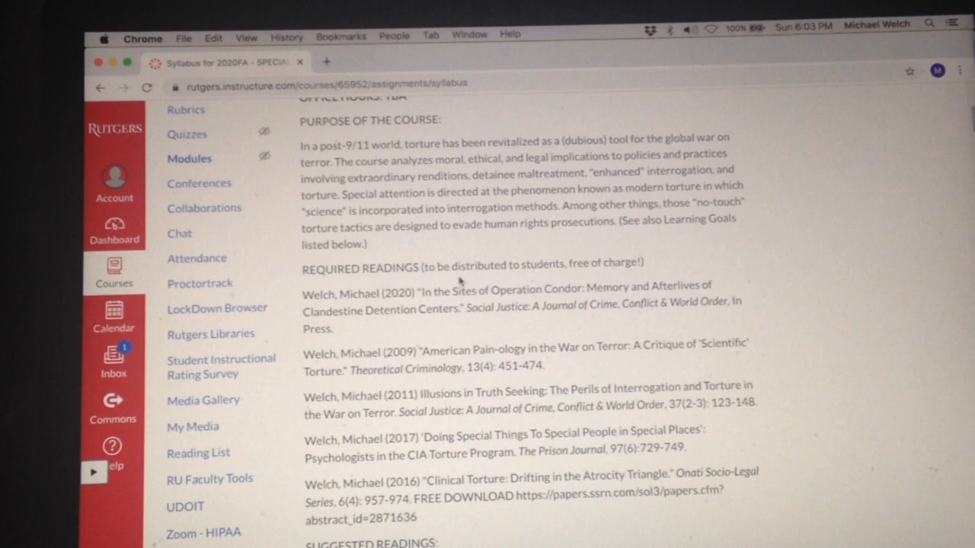
{"action": "scroll", "scroll_direction": "down", "scroll_amount": 3}
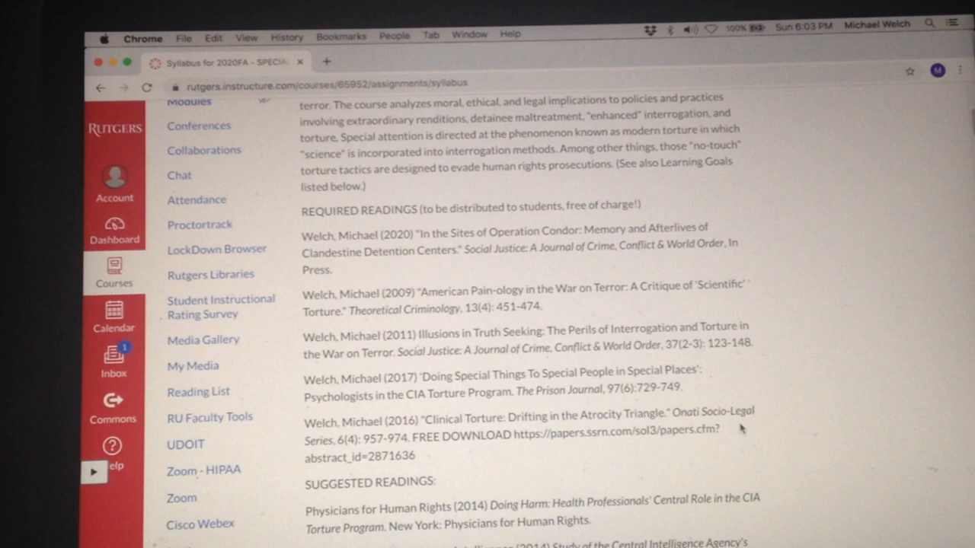
{"action": "scroll", "scroll_direction": "down", "scroll_amount": 3}
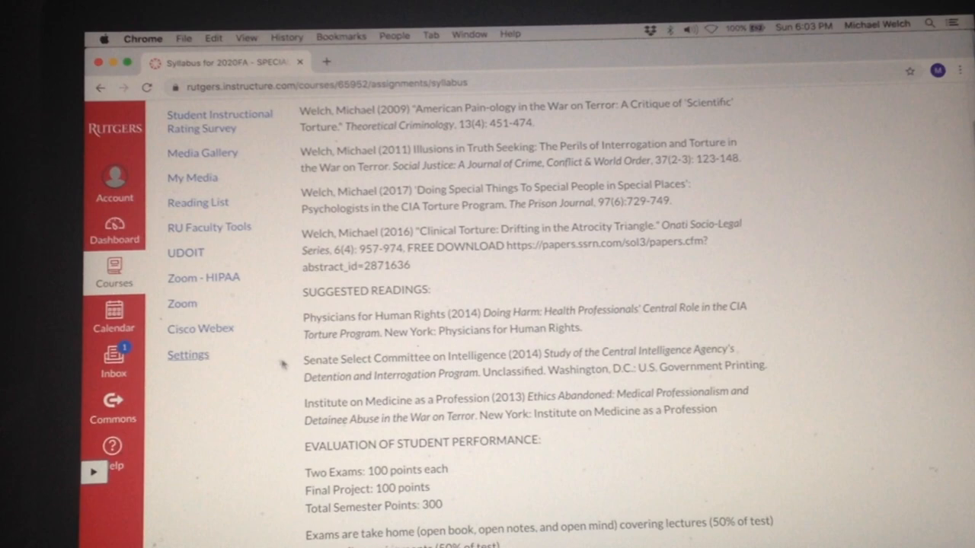
{"action": "scroll", "scroll_direction": "down", "scroll_amount": 3}
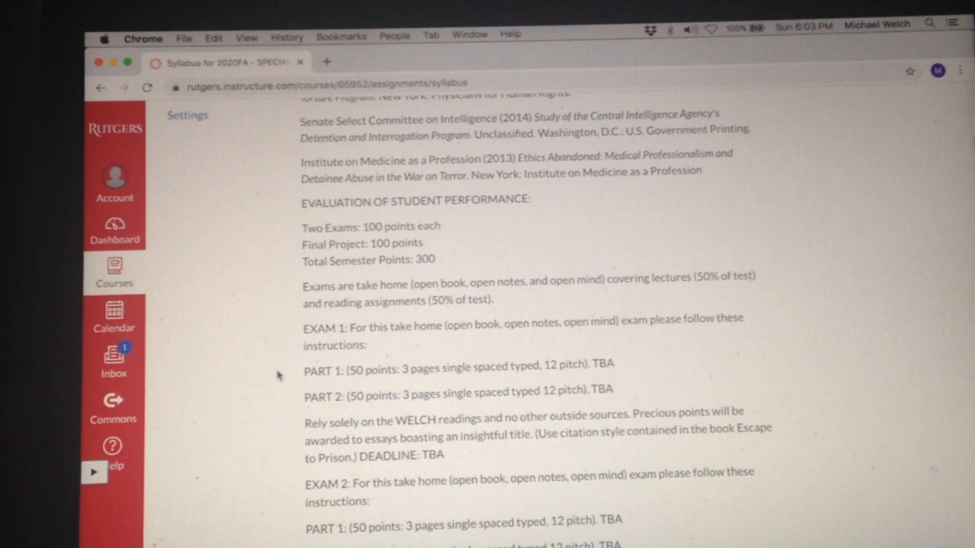
{"action": "mouse_move", "coordinate": [287, 308]}
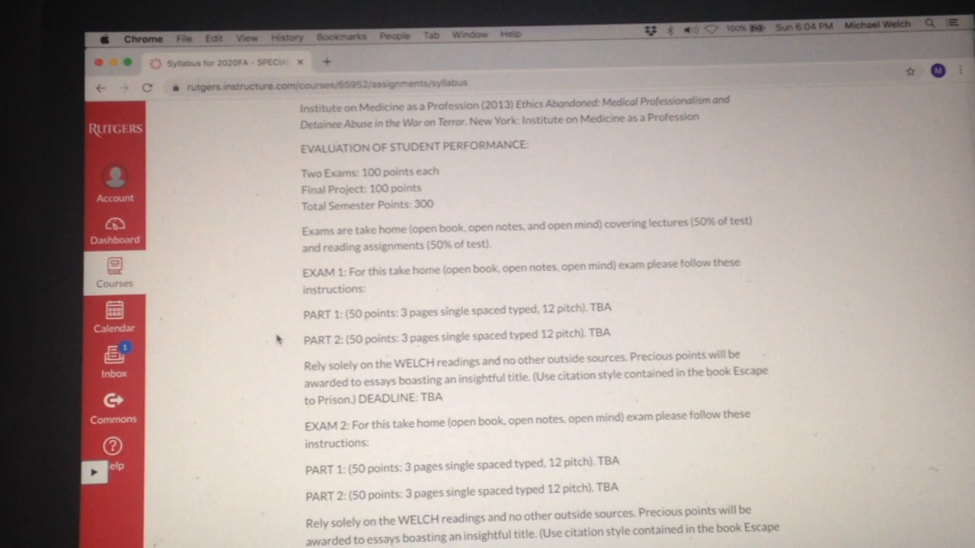
{"action": "mouse_move", "coordinate": [310, 269]}
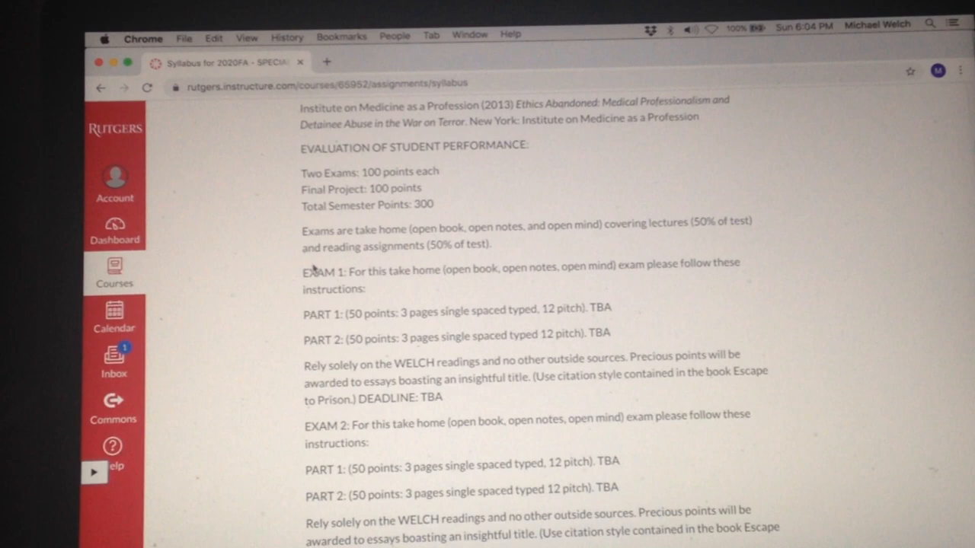
{"action": "scroll", "scroll_direction": "down", "scroll_amount": 3}
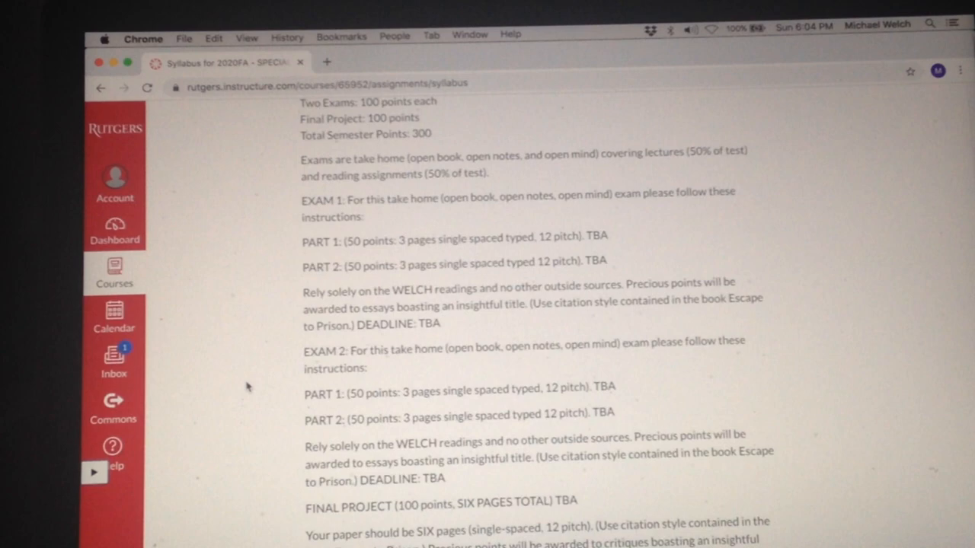
{"action": "mouse_move", "coordinate": [280, 295]}
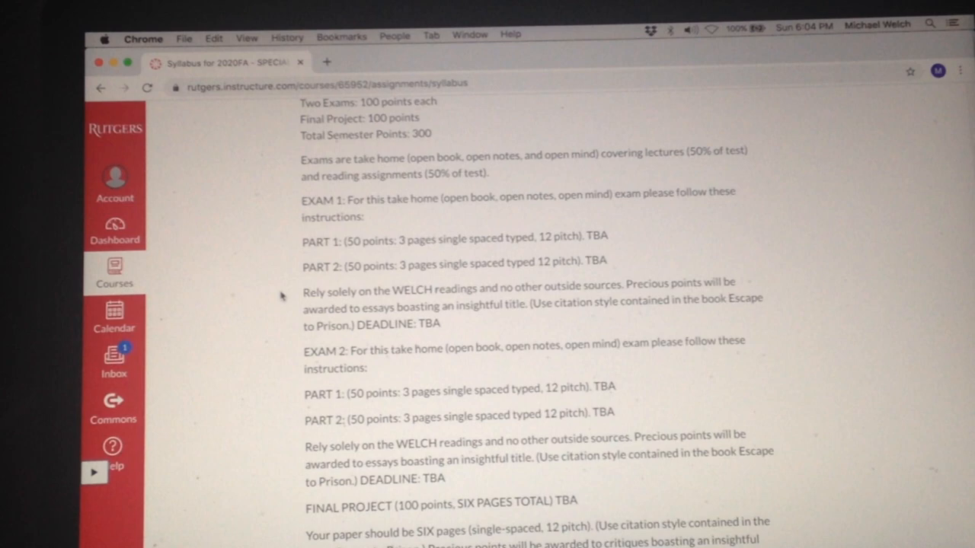
{"action": "mouse_move", "coordinate": [291, 296]}
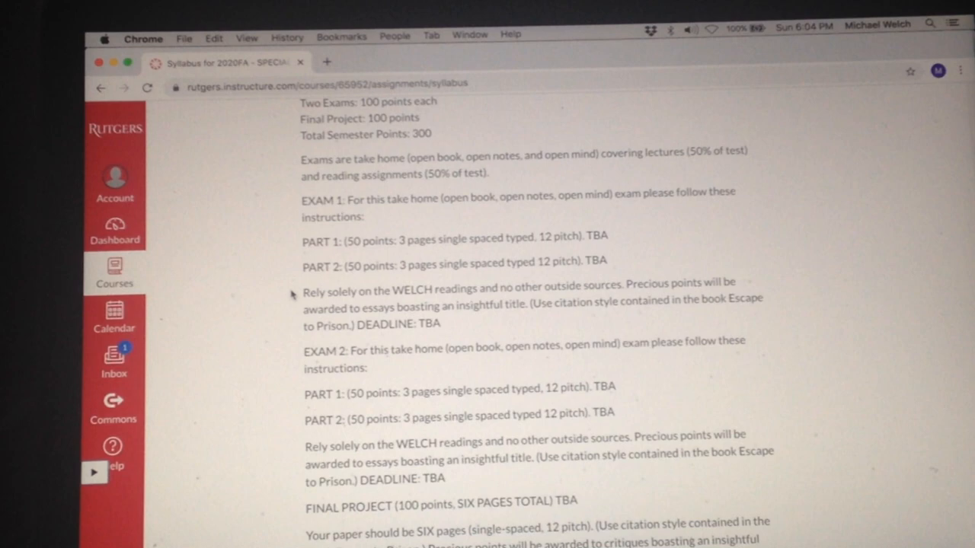
{"action": "mouse_move", "coordinate": [523, 323]}
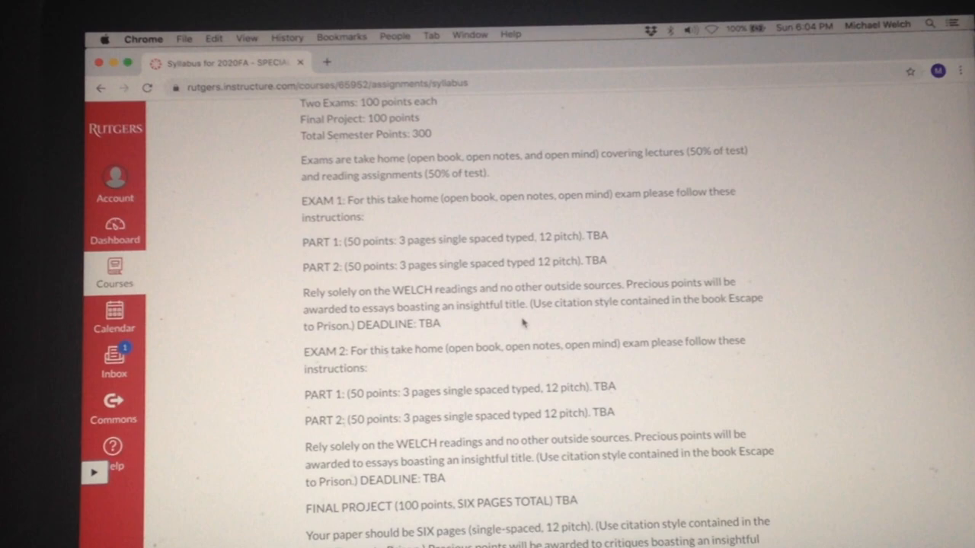
{"action": "mouse_move", "coordinate": [272, 362]}
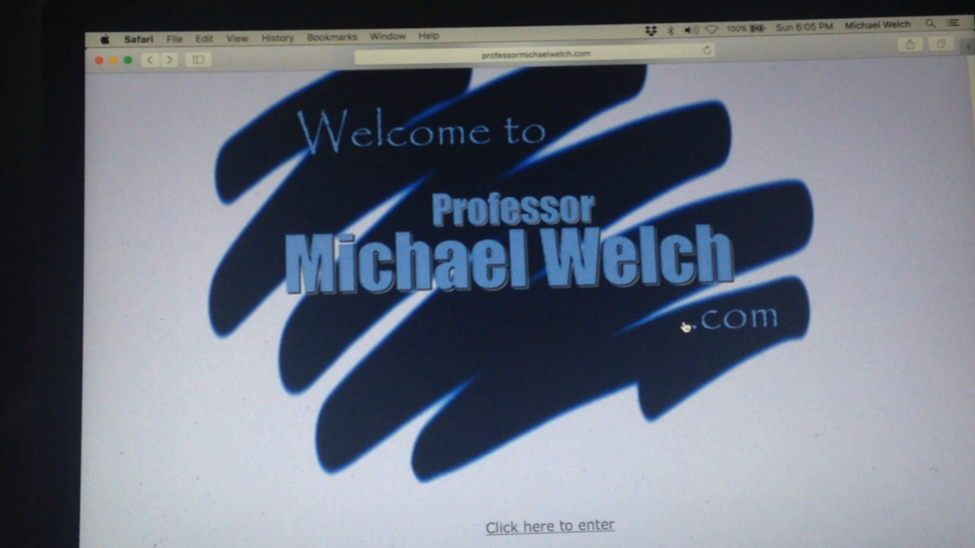
{"action": "mouse_move", "coordinate": [453, 278]}
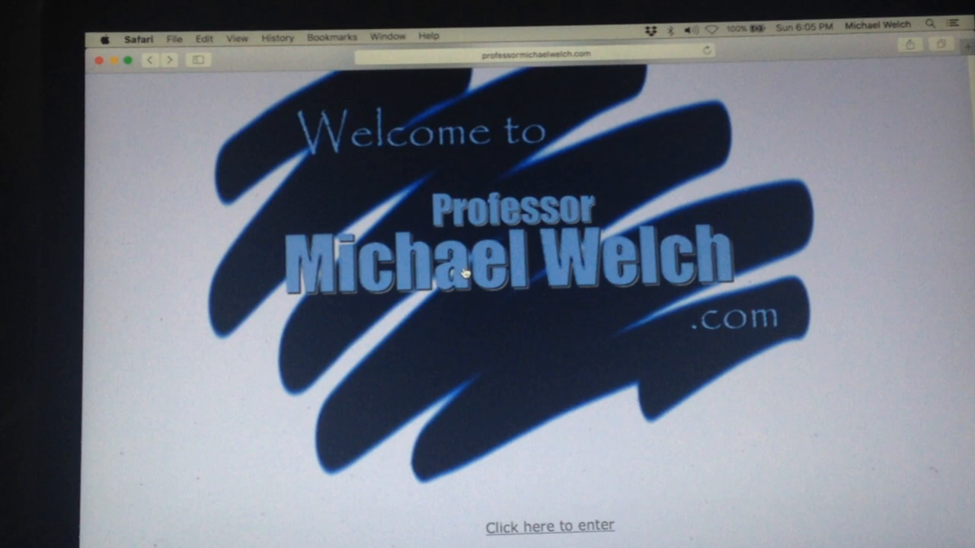
{"action": "left_click", "coordinate": [549, 526]}
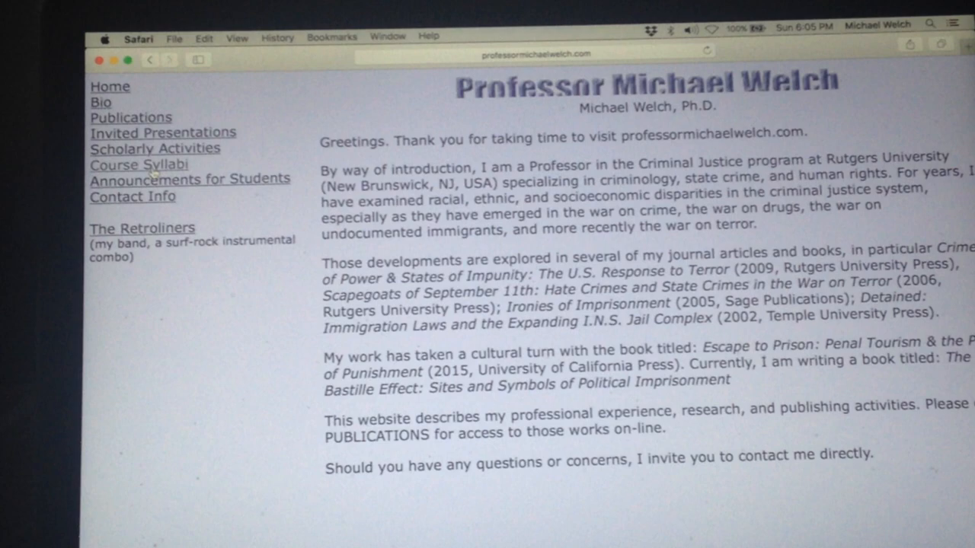
Step: Open Course Syllabi on the professor's site and read through the Torture and Human Rights syllabus
{"action": "left_click", "coordinate": [139, 165]}
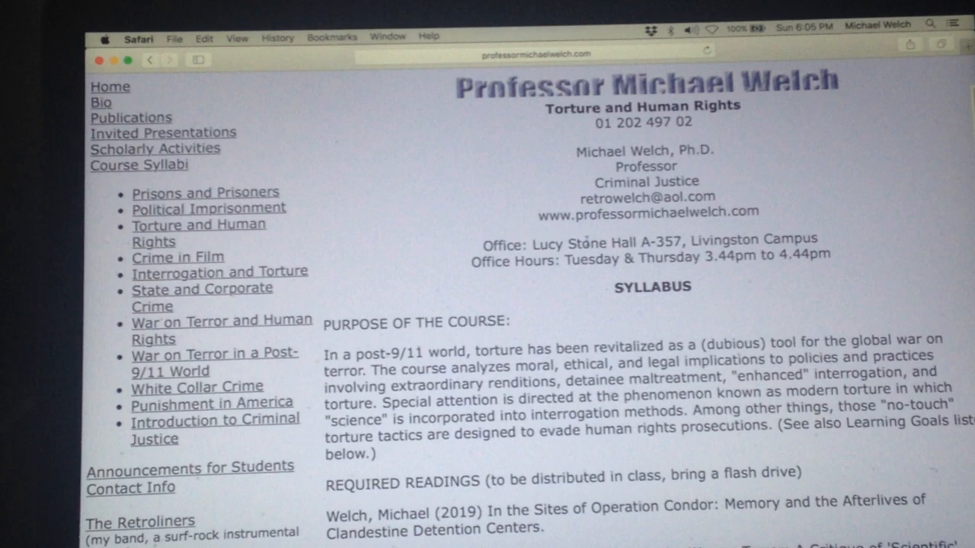
{"action": "scroll", "scroll_direction": "down", "scroll_amount": 3}
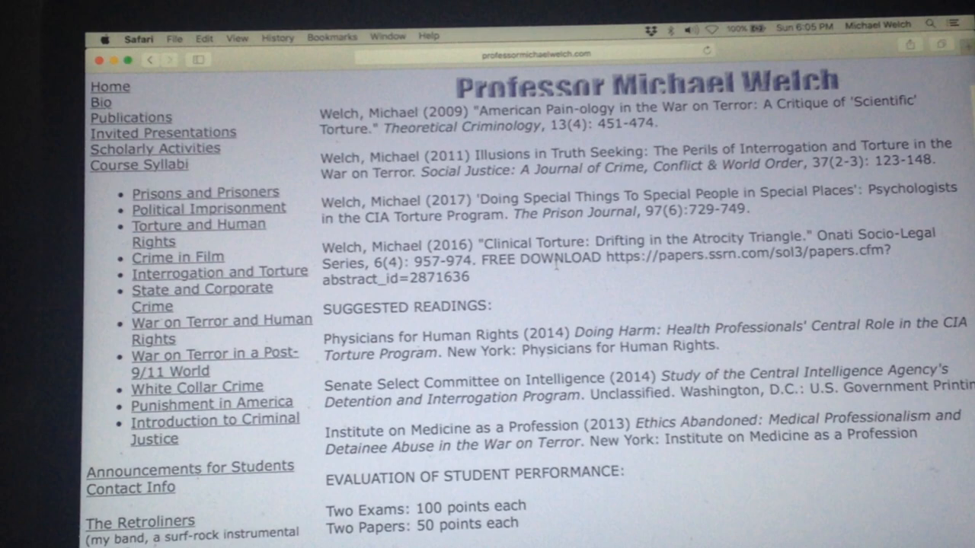
{"action": "scroll", "scroll_direction": "down", "scroll_amount": 3}
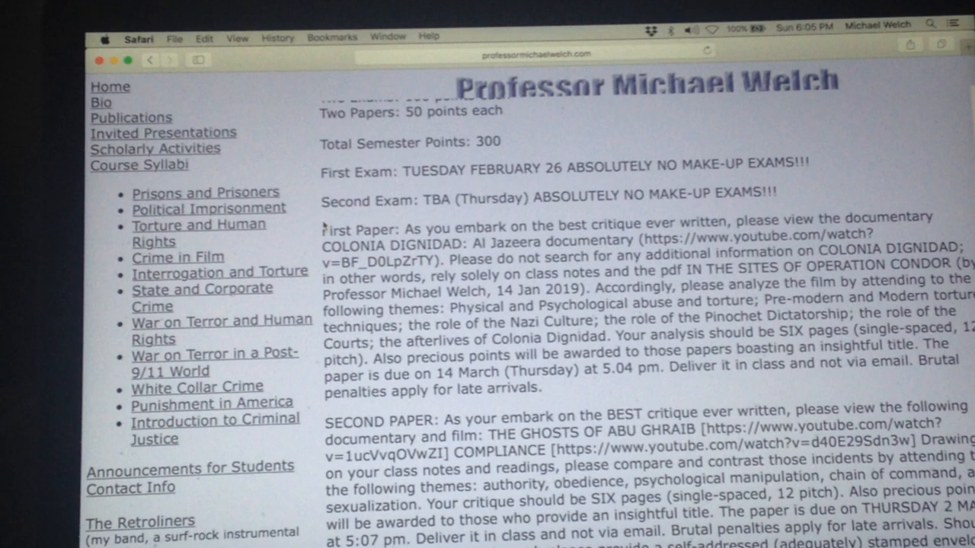
{"action": "scroll", "scroll_direction": "down", "scroll_amount": 3}
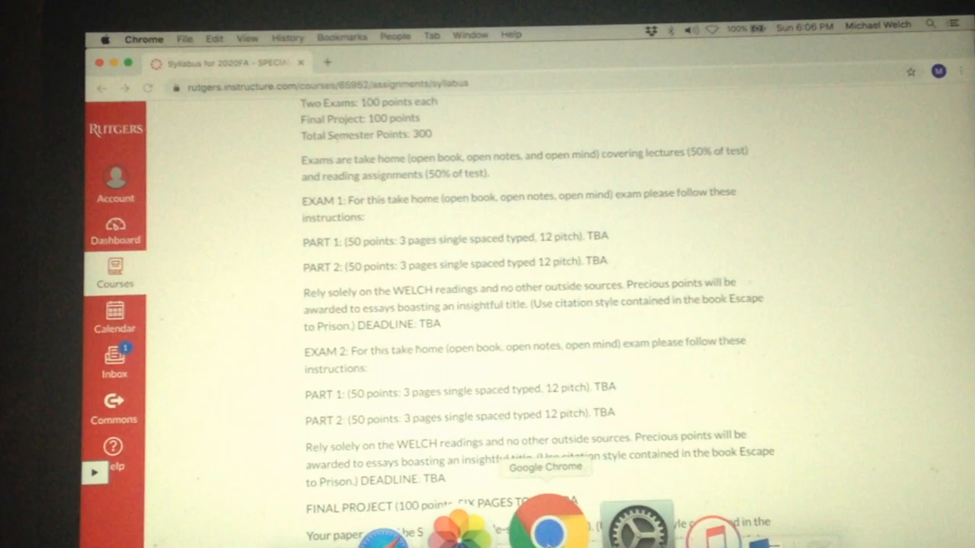
Step: Scroll the Canvas syllabus down to the grading scale, YouTube channel link and Week 1 readings
{"action": "scroll", "scroll_direction": "down", "scroll_amount": 3}
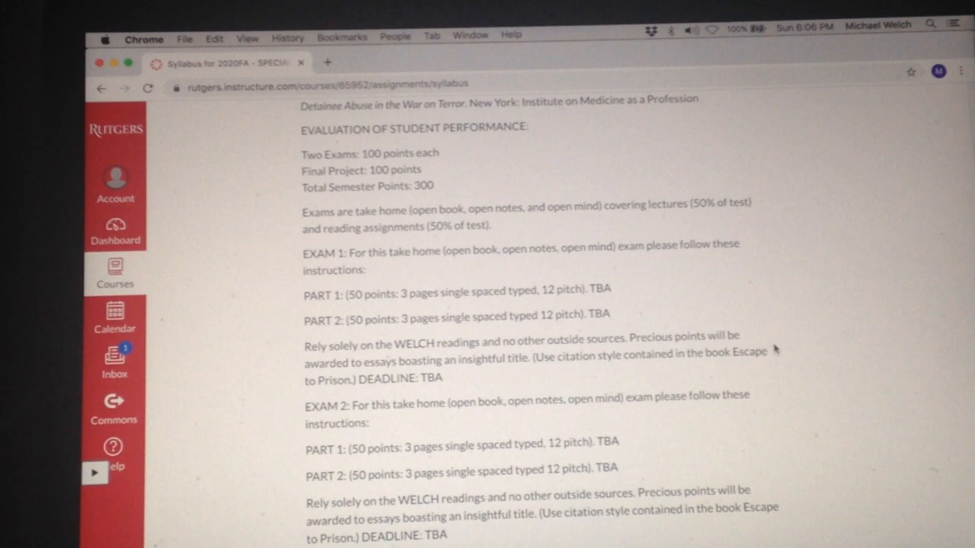
{"action": "scroll", "scroll_direction": "down", "scroll_amount": 3}
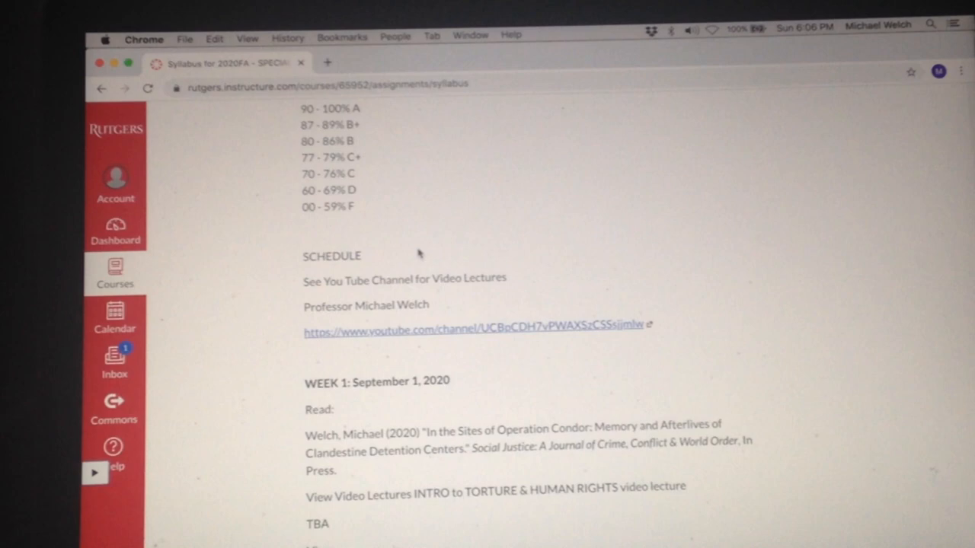
{"action": "mouse_move", "coordinate": [219, 303]}
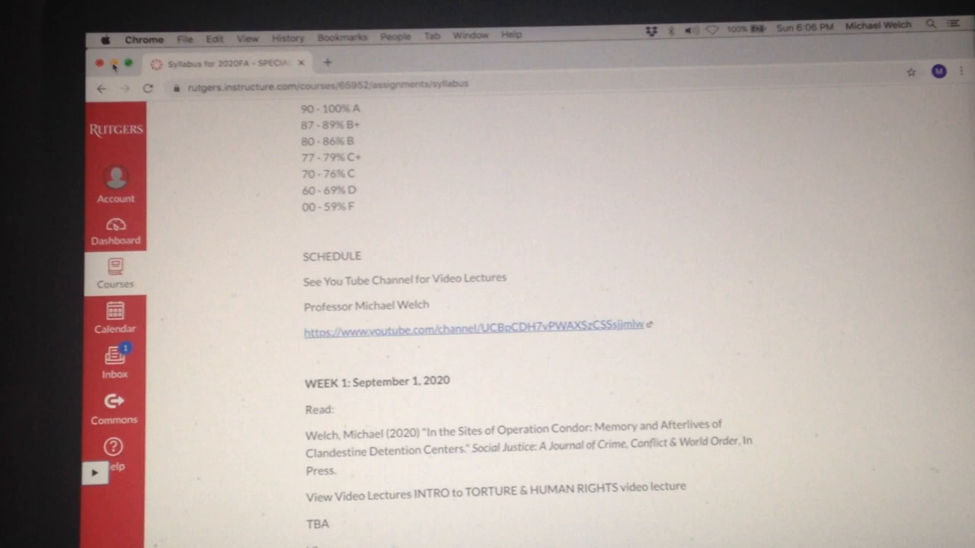
Step: Scroll past Week 1 to the Amsterdam Torture Museum Part 1 Episode 1 link
{"action": "left_click", "coordinate": [472, 324]}
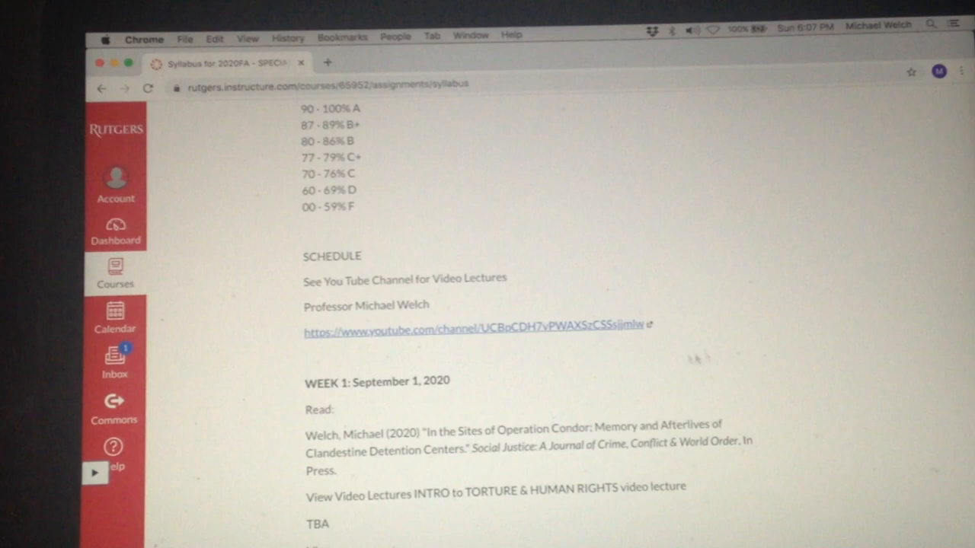
{"action": "scroll", "scroll_direction": "down", "scroll_amount": 3}
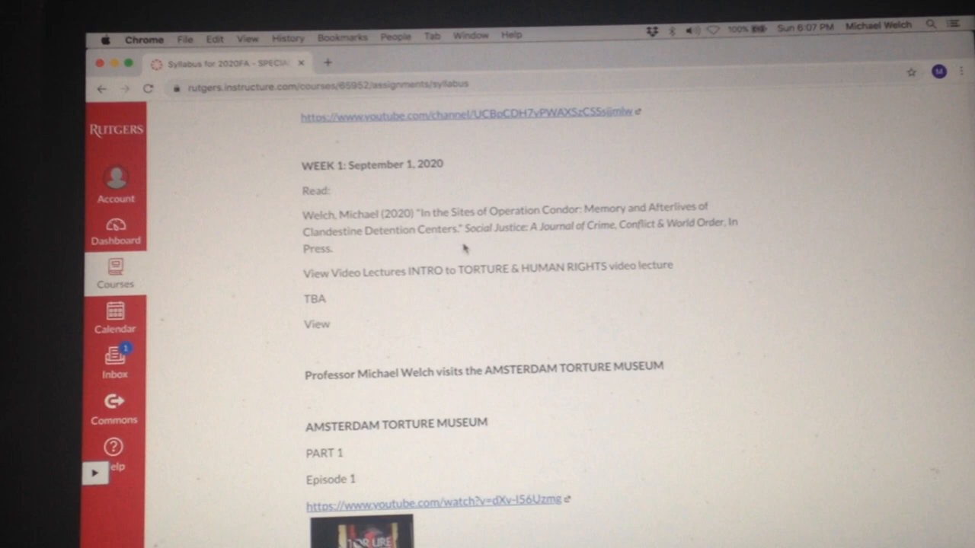
{"action": "mouse_move", "coordinate": [285, 278]}
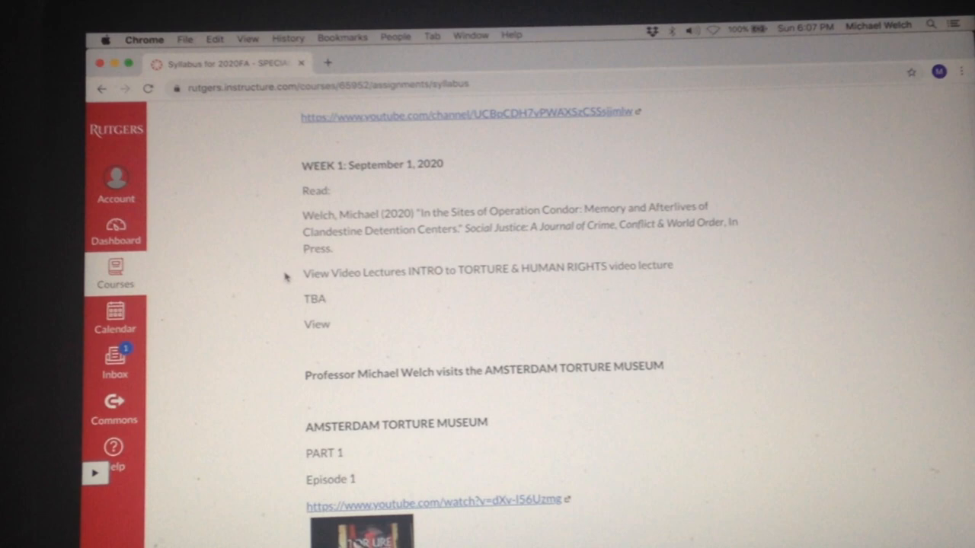
{"action": "mouse_move", "coordinate": [537, 290]}
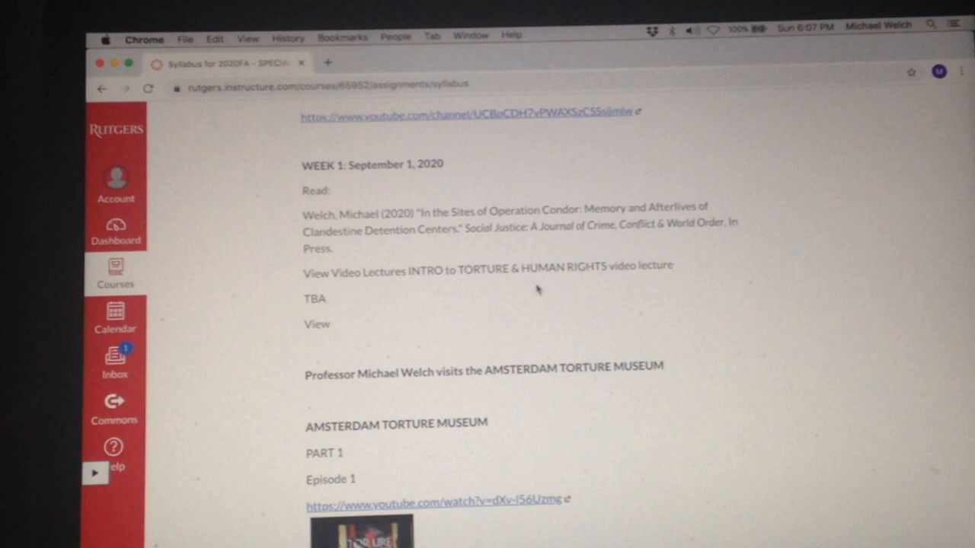
Step: Scroll through the Part 1 episodes to Week 2's Part 2 videos through Episode 3
{"action": "scroll", "scroll_direction": "down", "scroll_amount": 3}
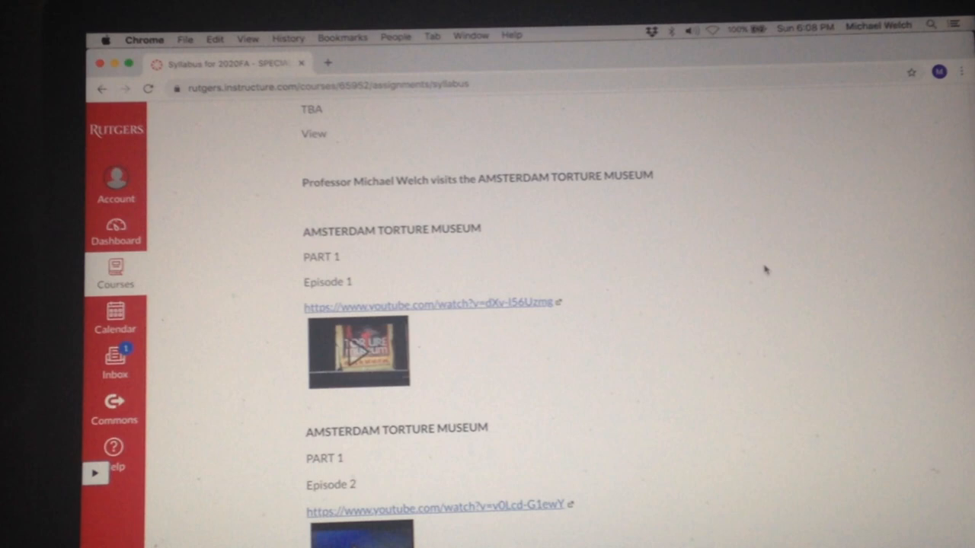
{"action": "mouse_move", "coordinate": [713, 291]}
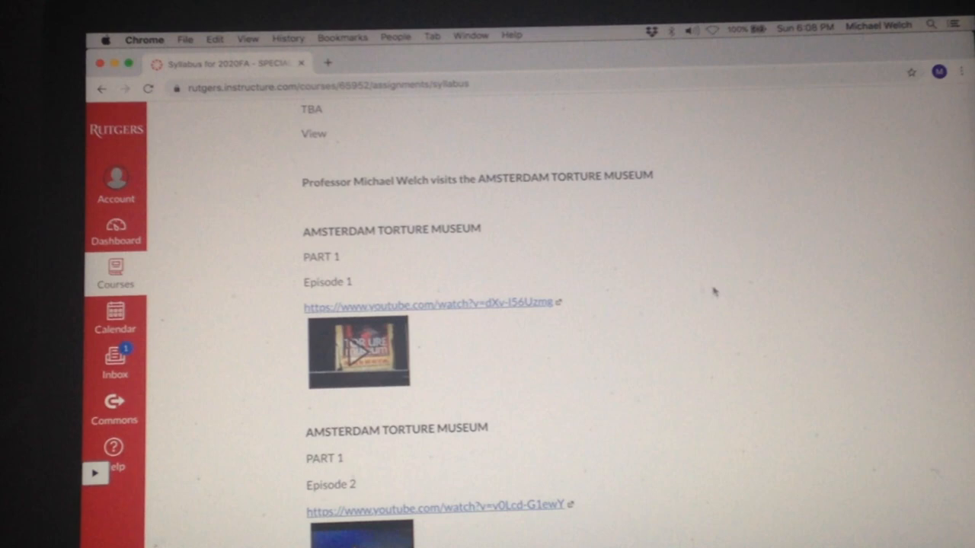
{"action": "scroll", "scroll_direction": "down", "scroll_amount": 3}
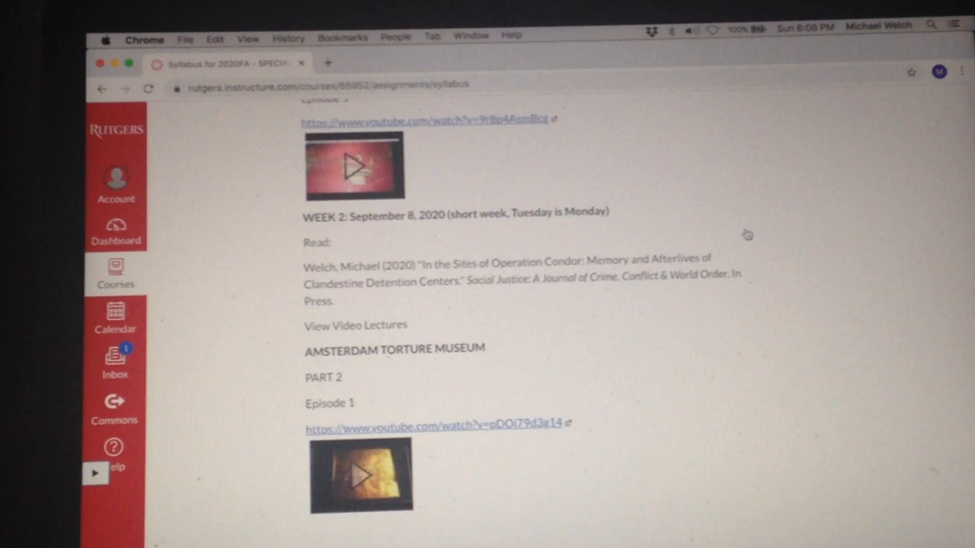
{"action": "scroll", "scroll_direction": "down", "scroll_amount": 3}
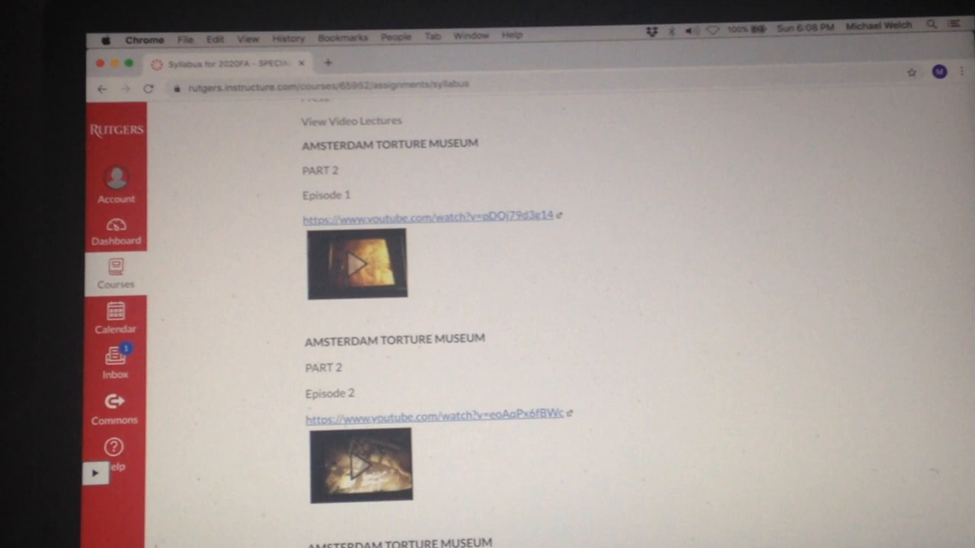
{"action": "scroll", "scroll_direction": "down", "scroll_amount": 3}
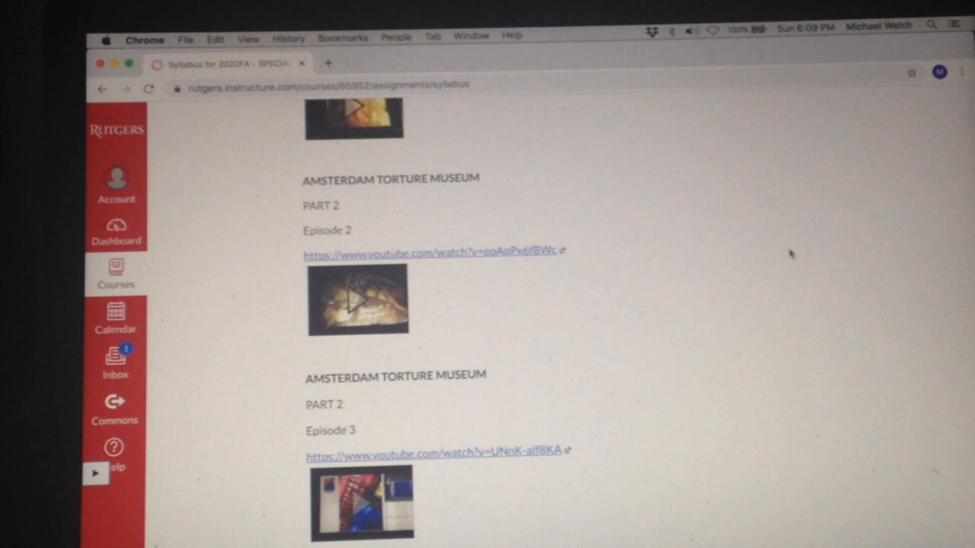
Step: Scroll past Week 3's CLINK prison episodes to Weeks 4 and 5 marked TBA
{"action": "scroll", "scroll_direction": "down", "scroll_amount": 3}
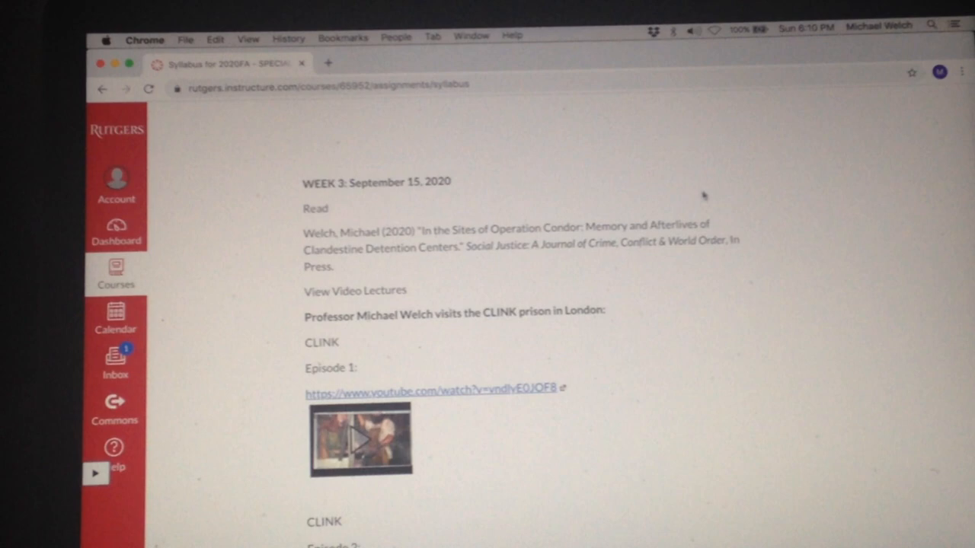
{"action": "scroll", "scroll_direction": "down", "scroll_amount": 3}
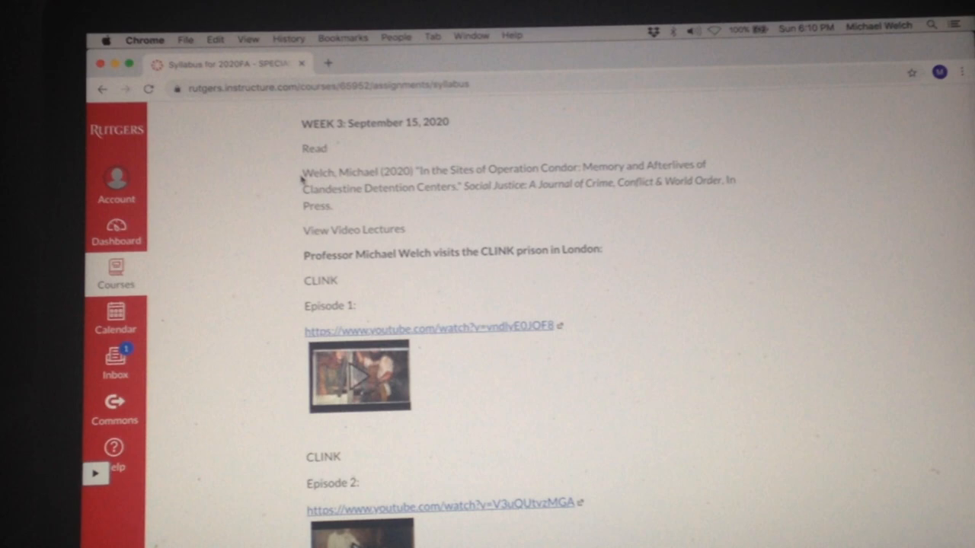
{"action": "mouse_move", "coordinate": [419, 166]}
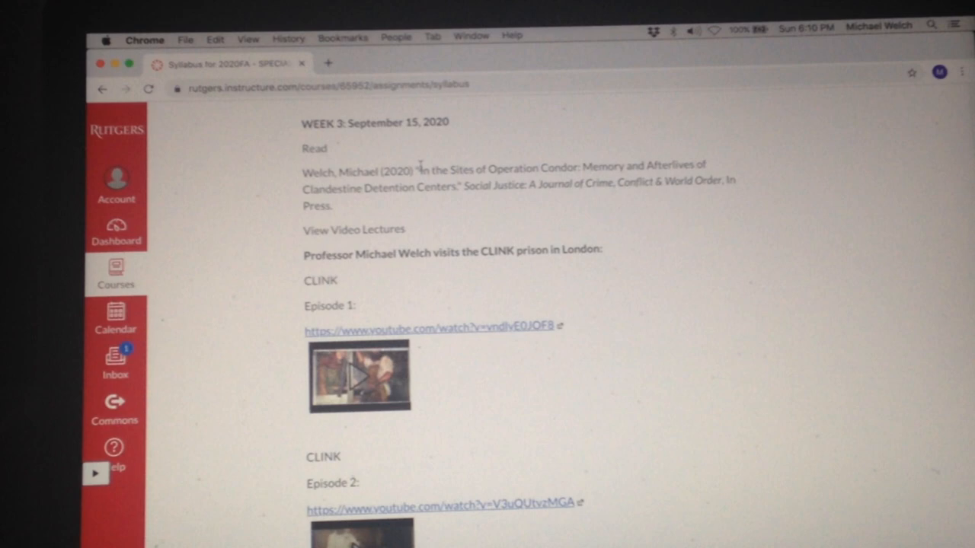
{"action": "scroll", "scroll_direction": "down", "scroll_amount": 3}
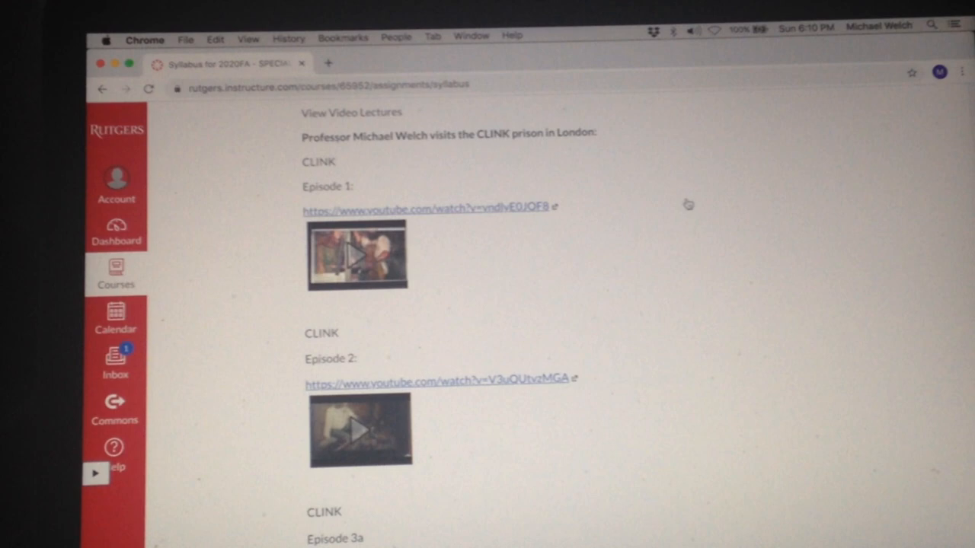
{"action": "mouse_move", "coordinate": [698, 242]}
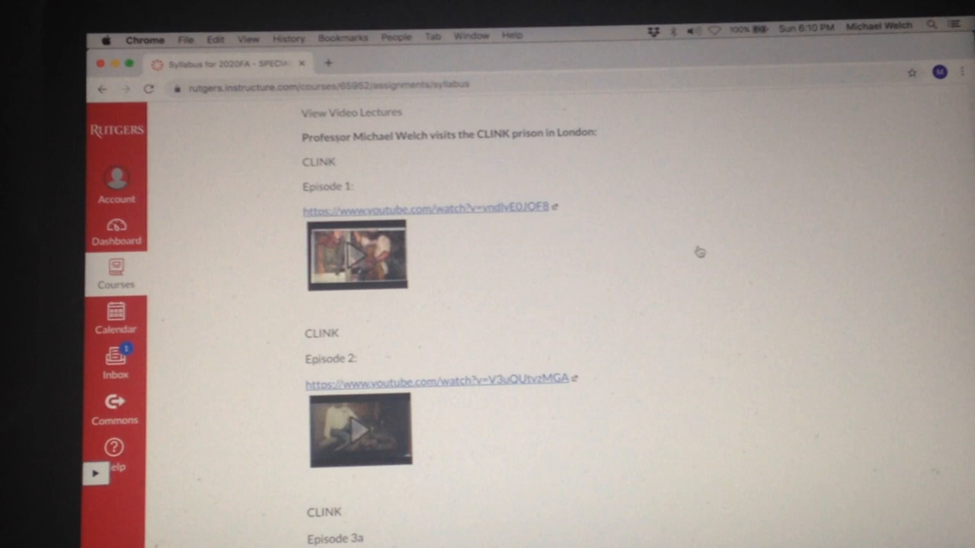
{"action": "scroll", "scroll_direction": "down", "scroll_amount": 3}
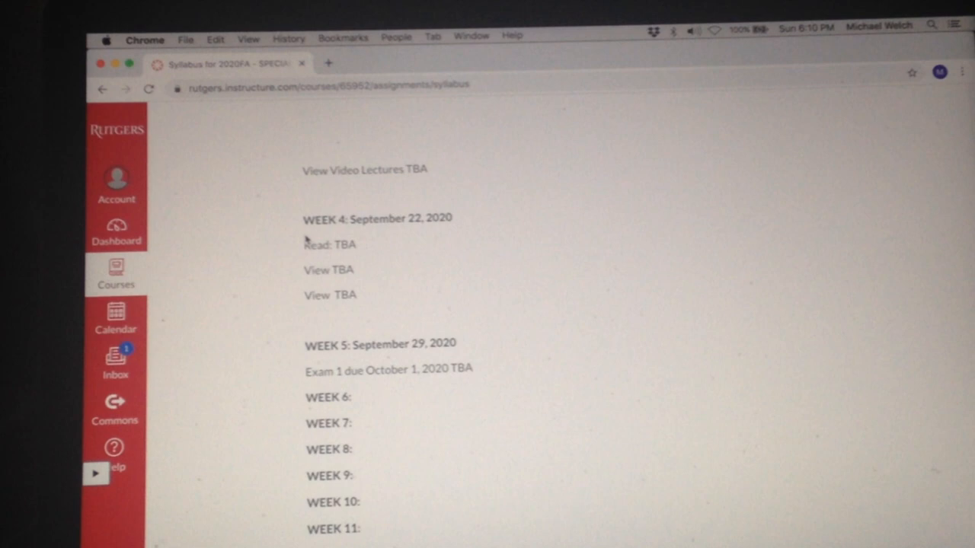
{"action": "mouse_move", "coordinate": [399, 259]}
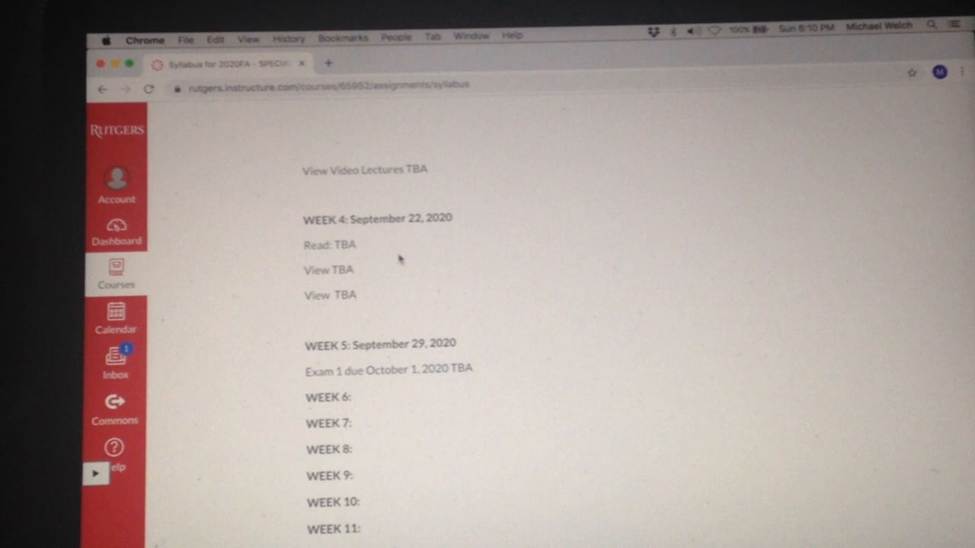
Step: Scroll down to Week 16, then back to the CLINK Episodes 1, 2 and 3a
{"action": "scroll", "scroll_direction": "down", "scroll_amount": 3}
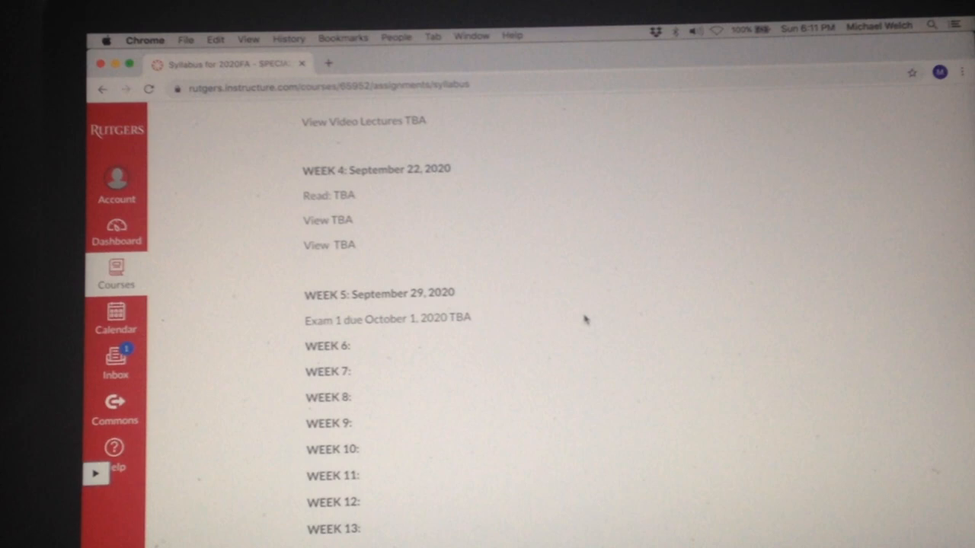
{"action": "scroll", "scroll_direction": "down", "scroll_amount": 3}
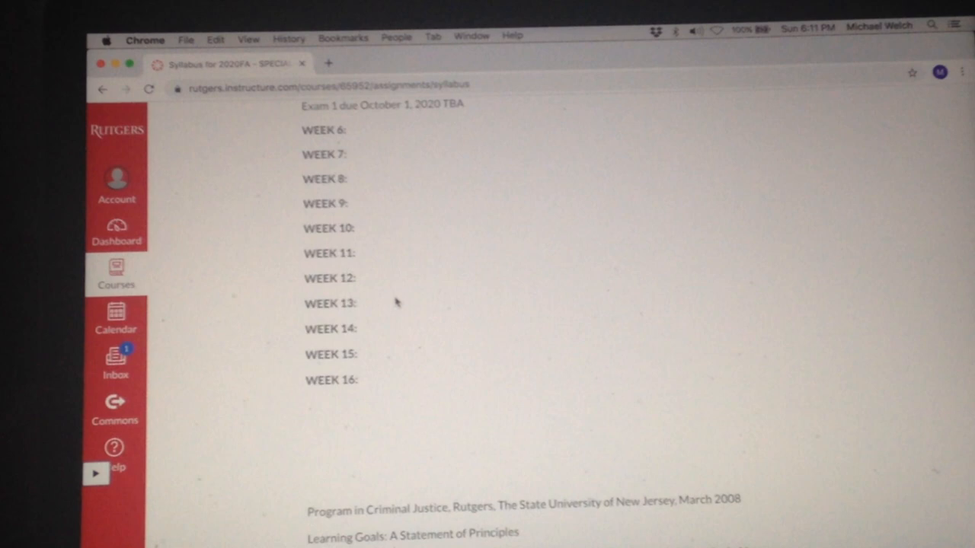
{"action": "scroll", "scroll_direction": "down", "scroll_amount": 3}
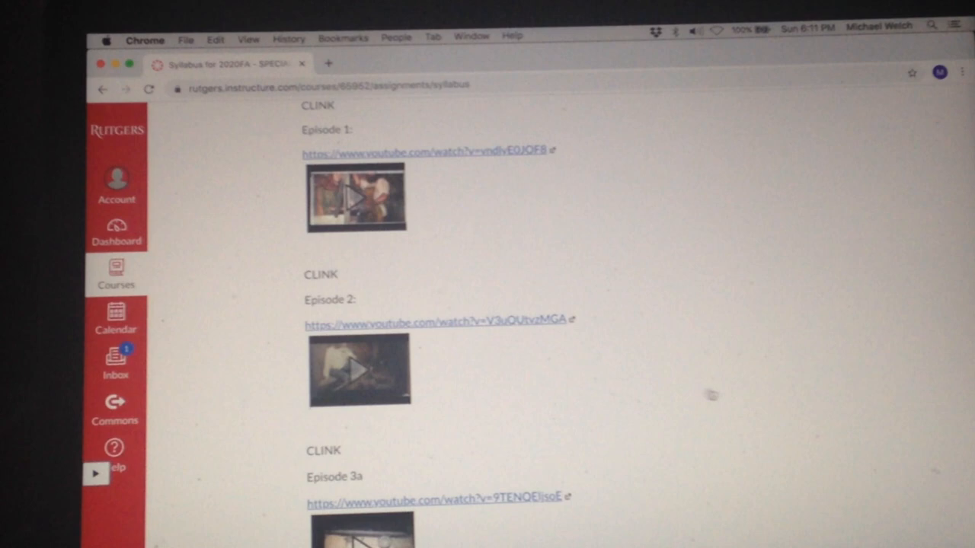
Step: Return to Week 1 and expand the Amsterdam Torture Museum Part 1 Episode 1 embed
{"action": "scroll", "scroll_direction": "down", "scroll_amount": 3}
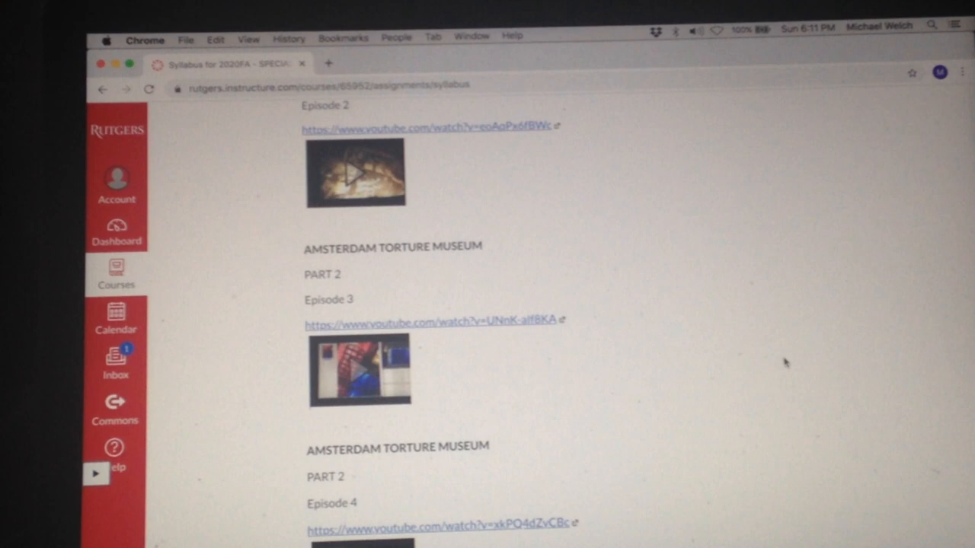
{"action": "scroll", "scroll_direction": "up", "scroll_amount": 3}
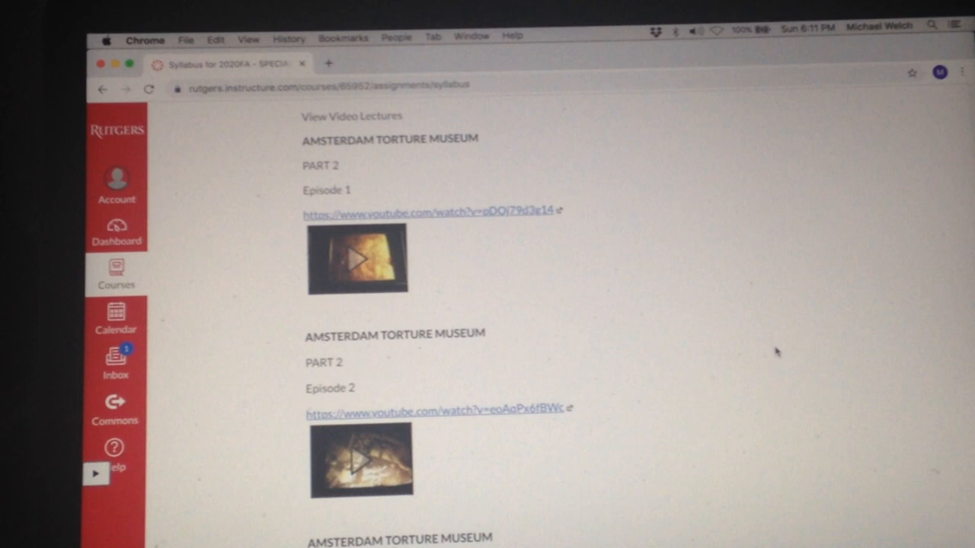
{"action": "mouse_move", "coordinate": [362, 263]}
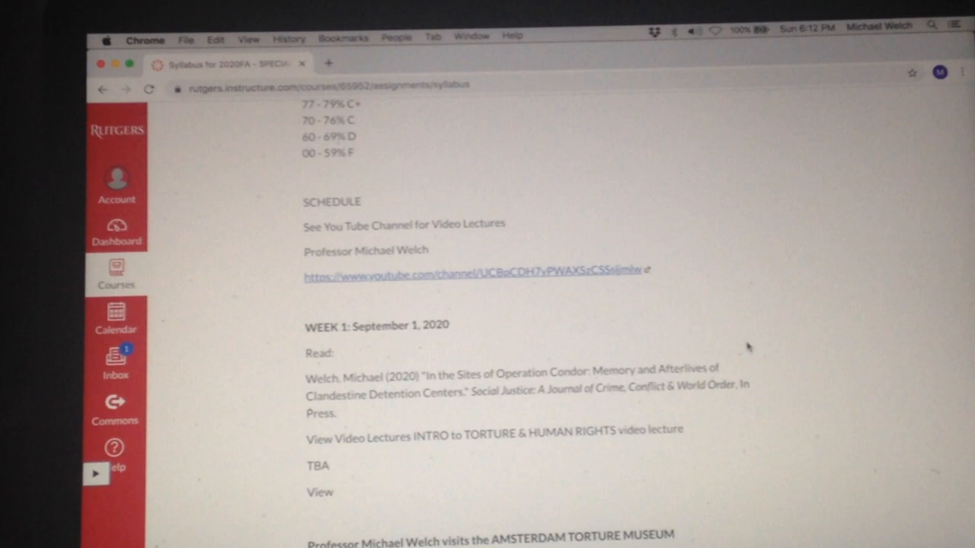
{"action": "scroll", "scroll_direction": "down", "scroll_amount": 3}
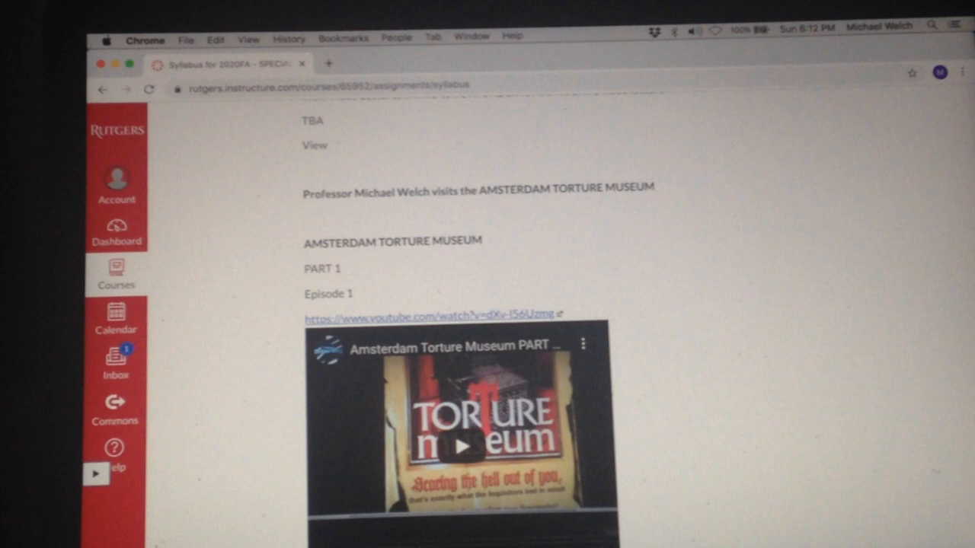
Step: Play the embedded Part 1 Episode 1 Amsterdam Torture Museum video
{"action": "left_click", "coordinate": [459, 446]}
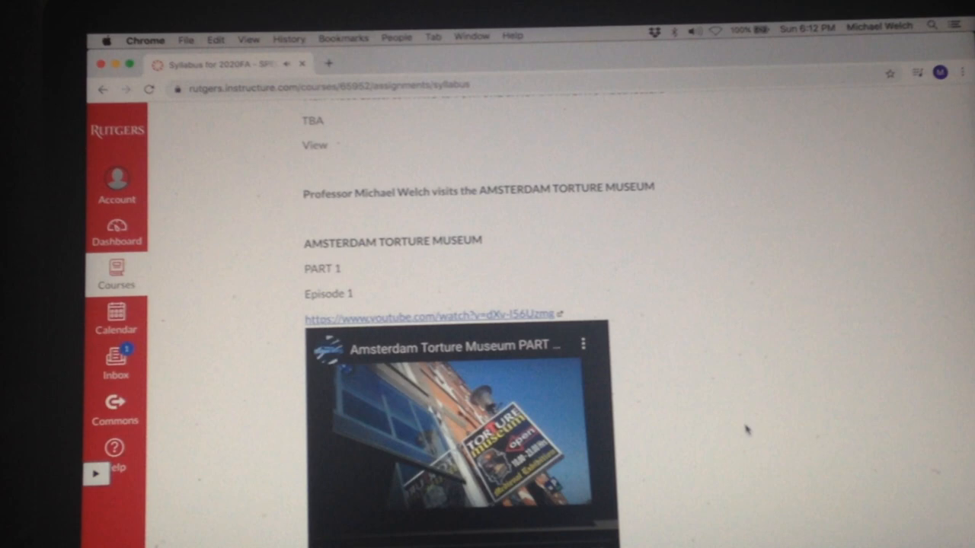
{"action": "scroll", "scroll_direction": "down", "scroll_amount": 3}
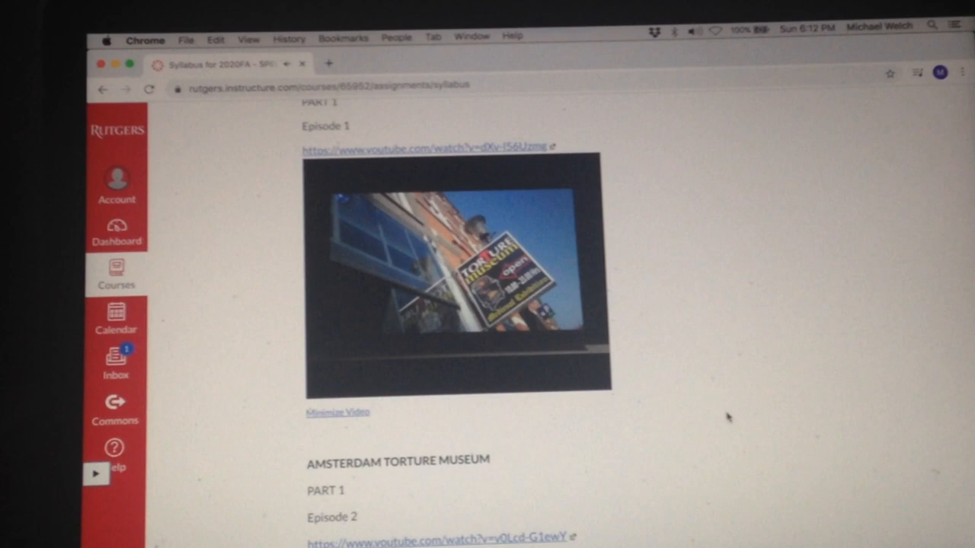